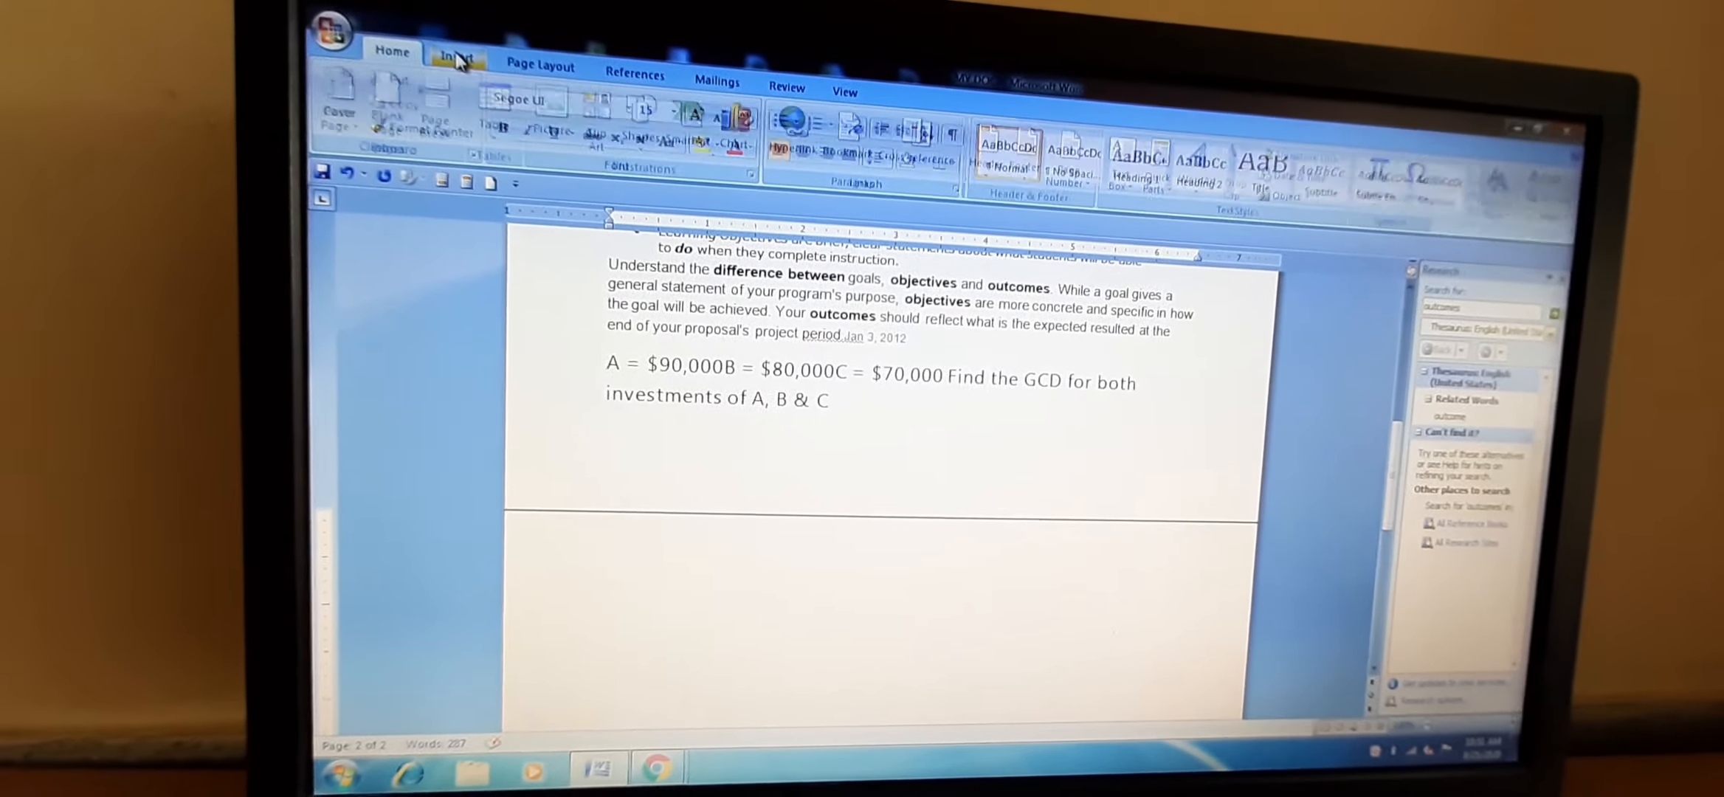
Show the Insert commands to prepare for adding a table below the GCD question
click(456, 54)
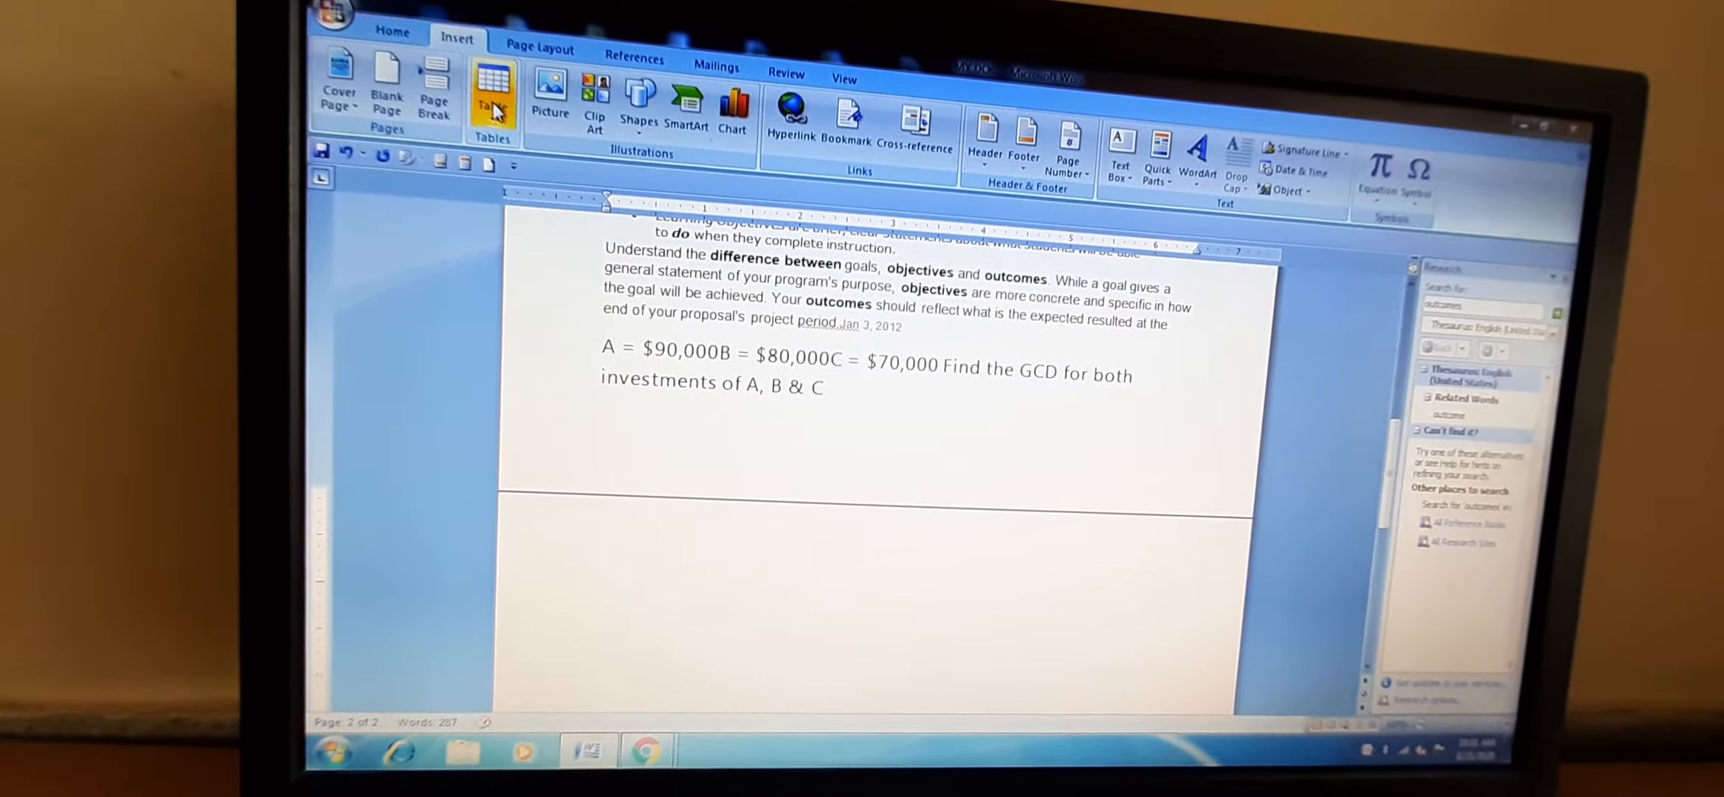
mouse_move(489, 96)
text(Prerna)
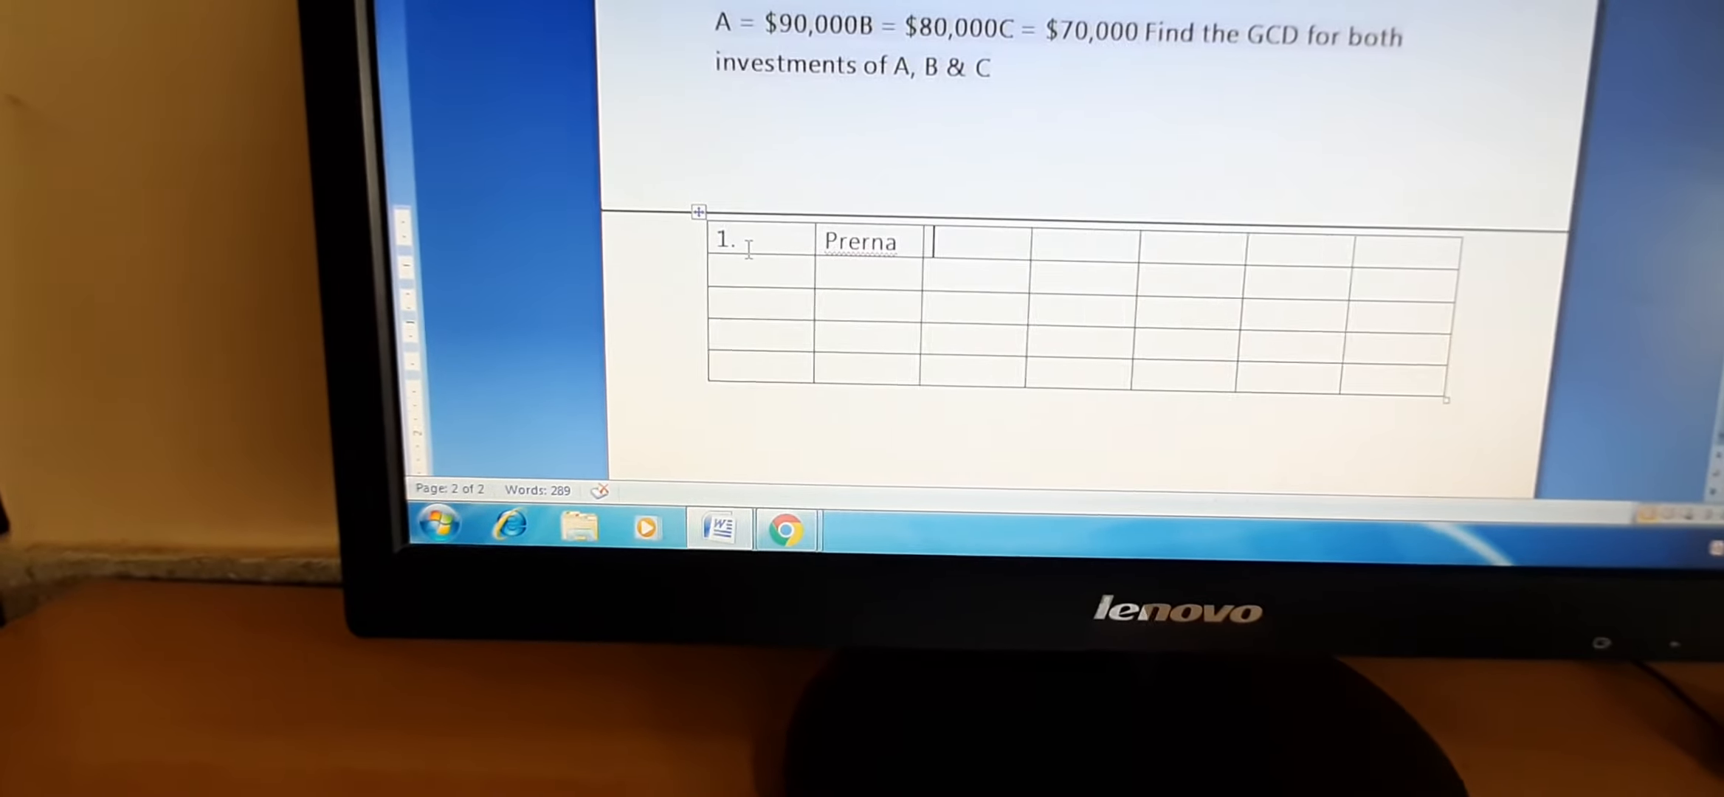
Enter the number 6 in the first cell of the table
text(6)
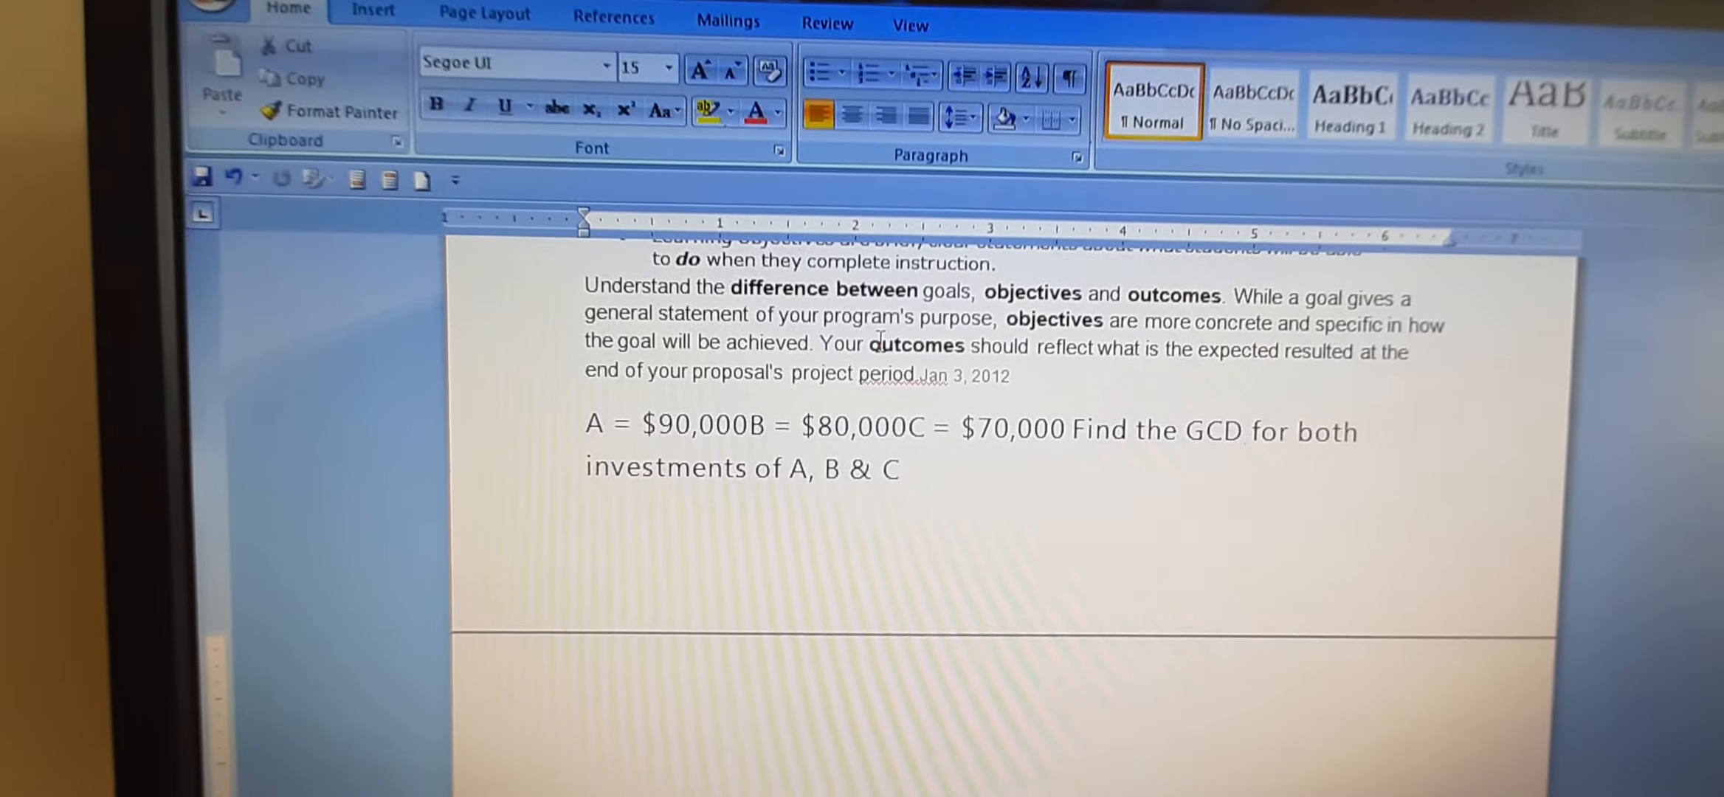
Select the word 'outcomes' and bring up its editing and lookup actions
double_click(915, 345)
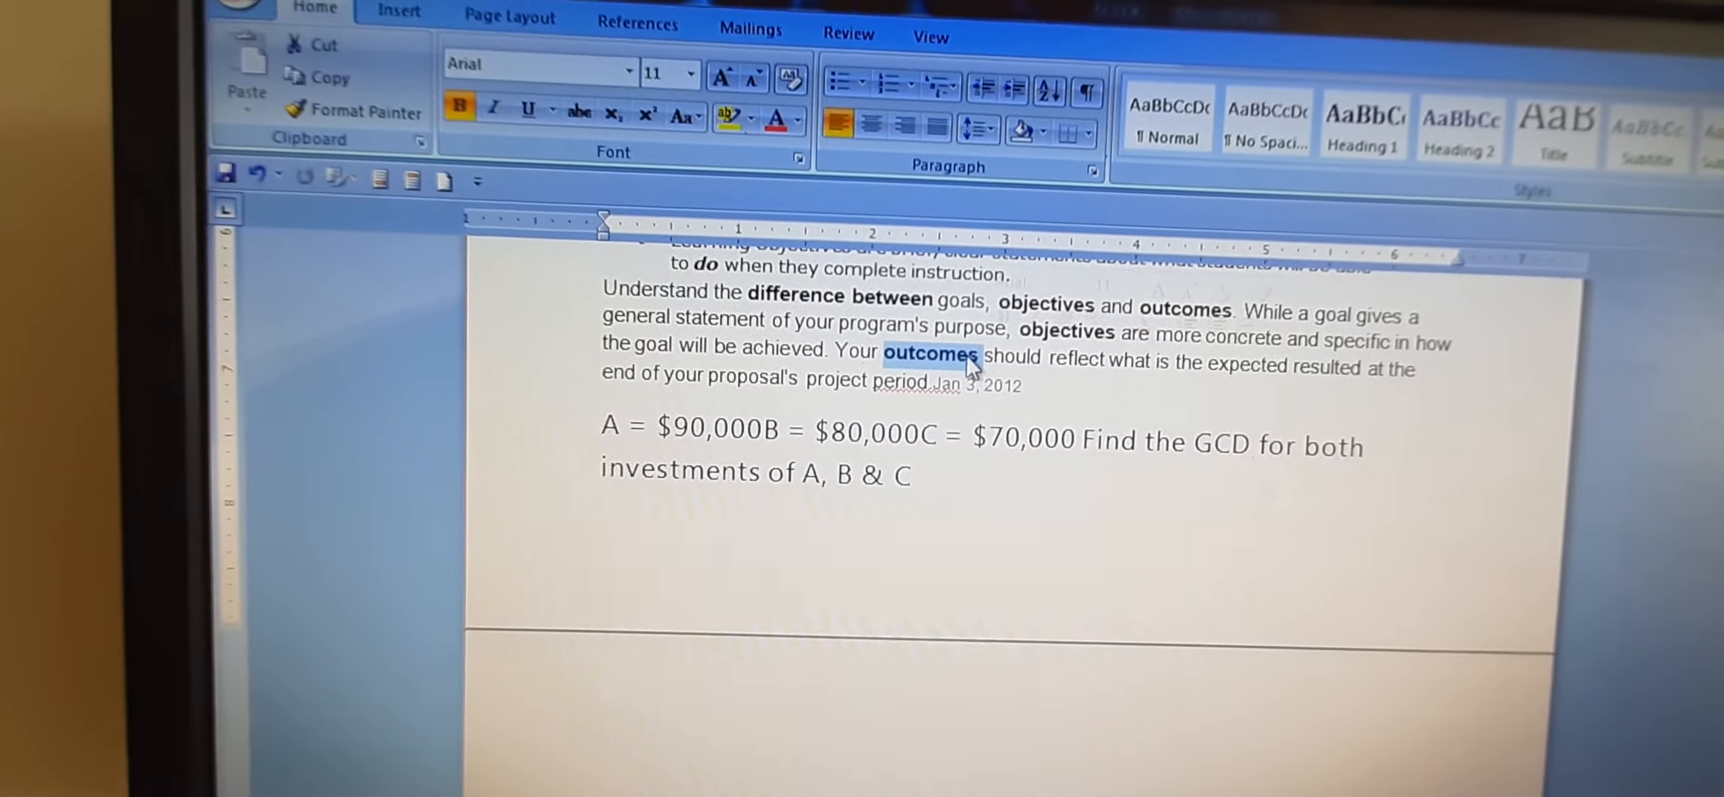
right_click(930, 354)
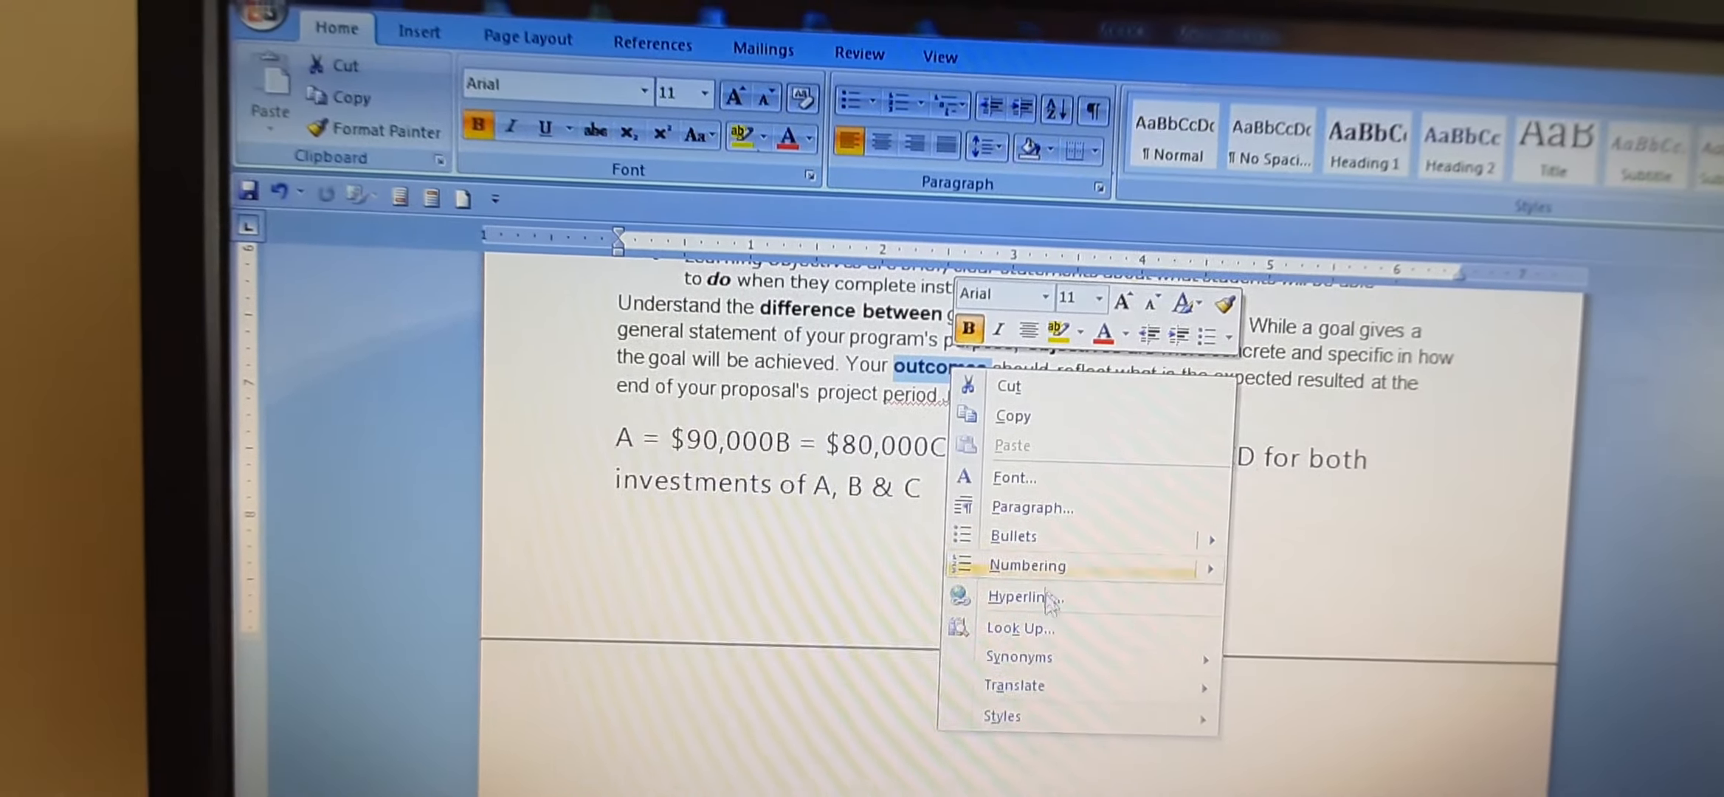
mouse_move(1016, 664)
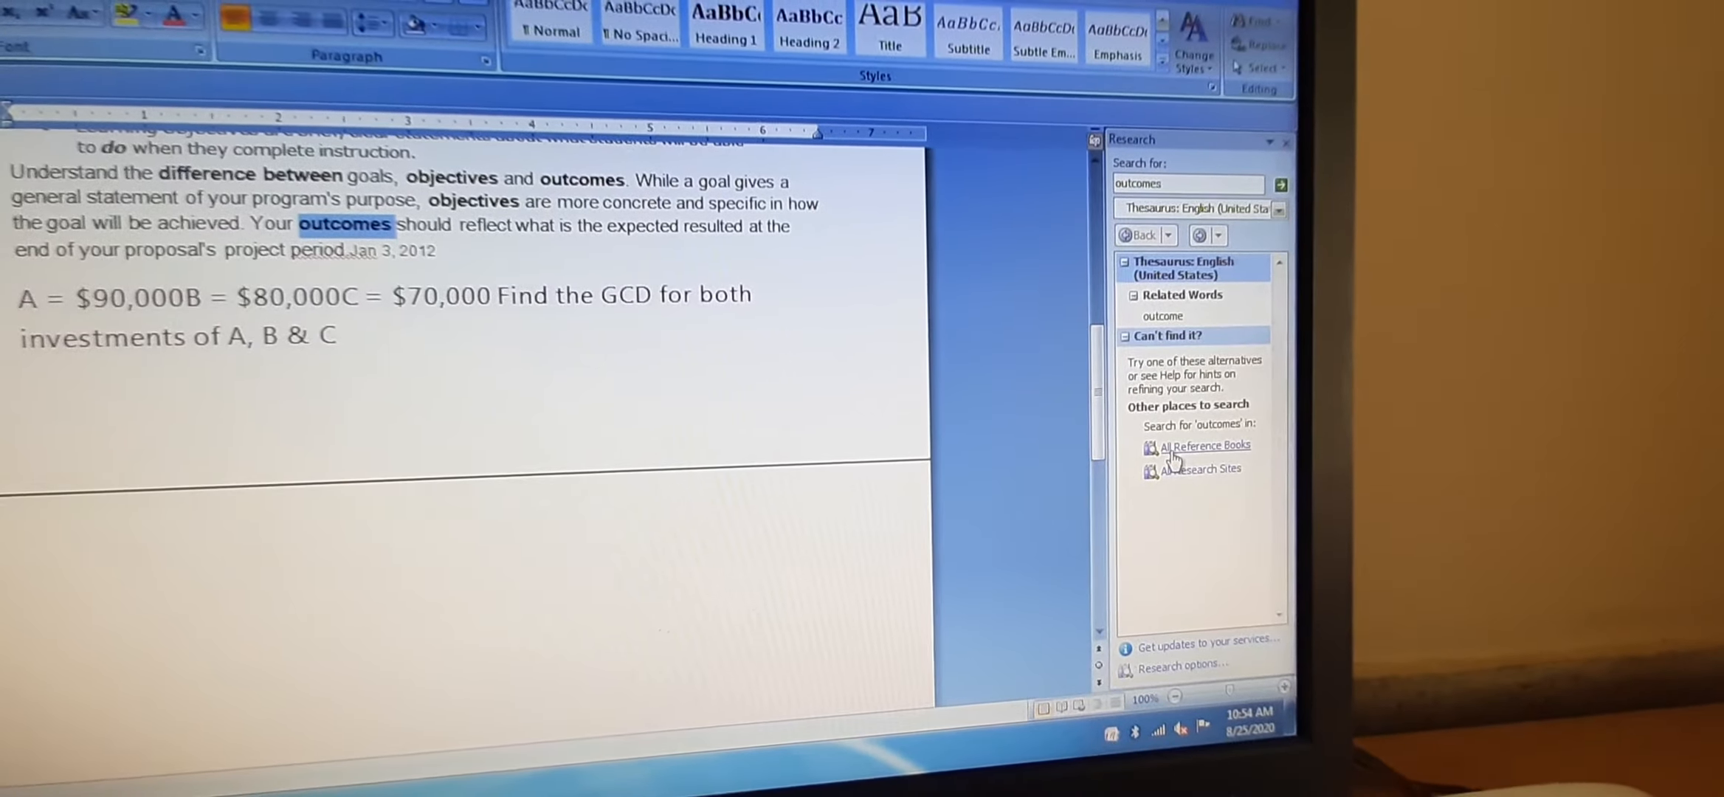
Search All Reference Books in the Research pane for 'outcomes'
click(1205, 445)
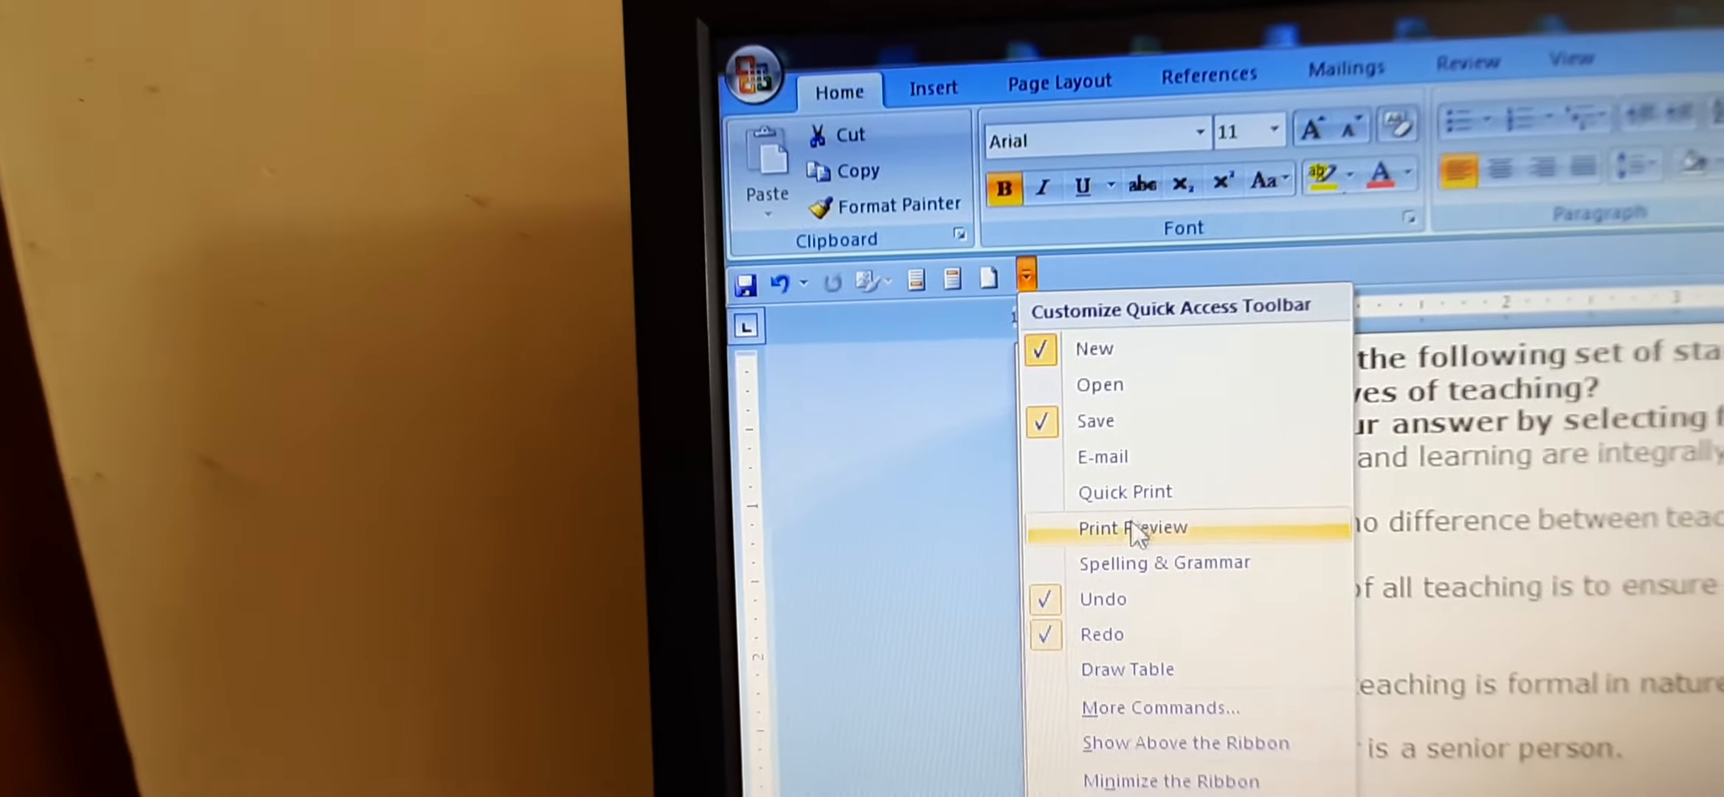
Add Print Preview to the Quick Access Toolbar and view the document in print preview
click(1132, 527)
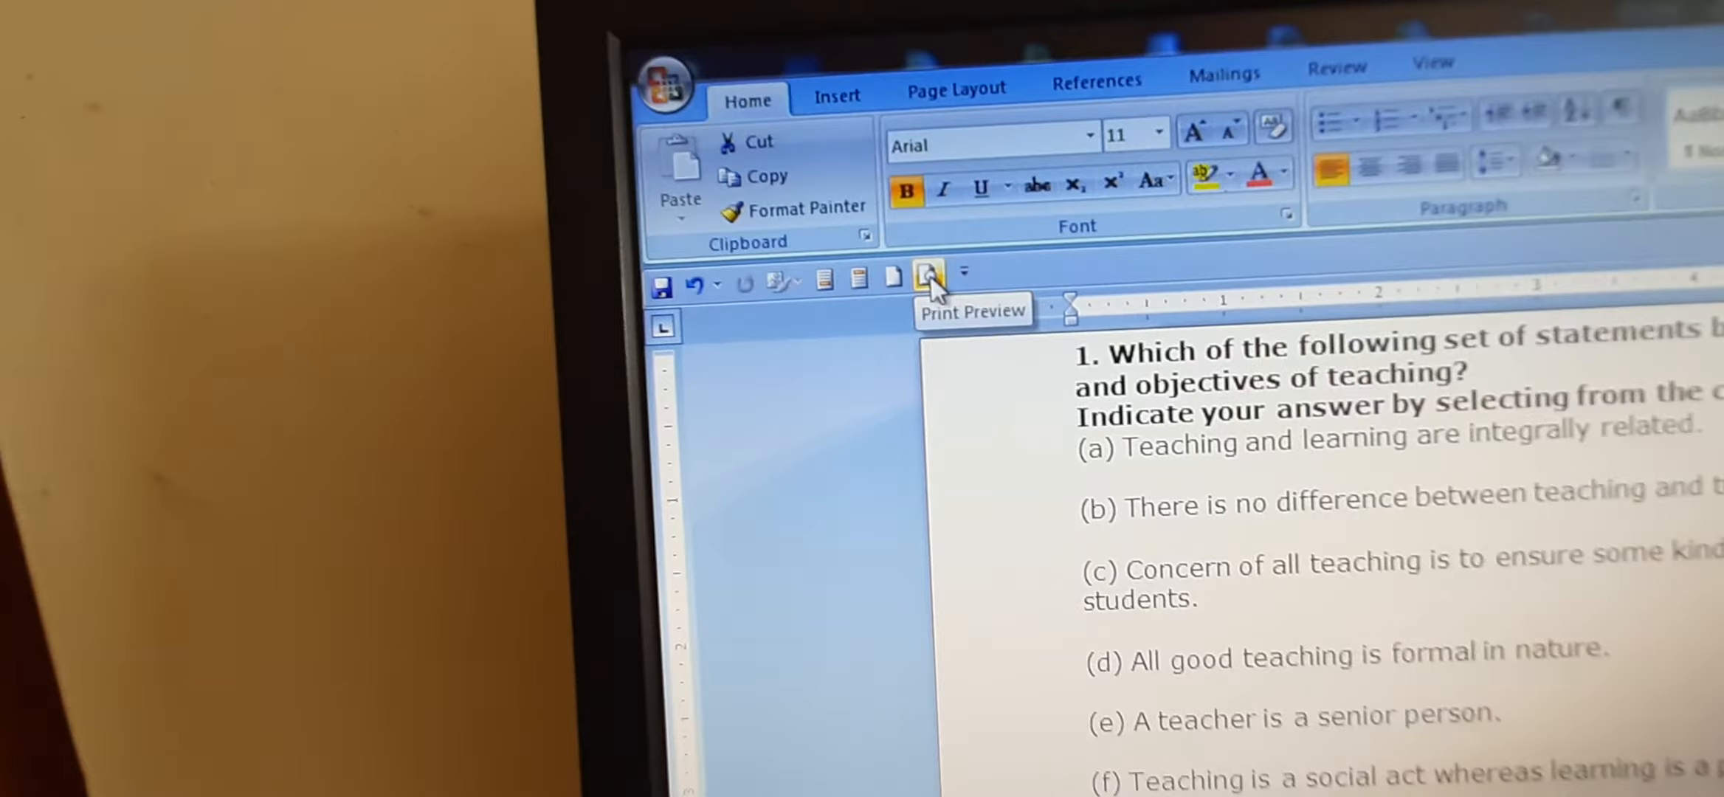
click(928, 275)
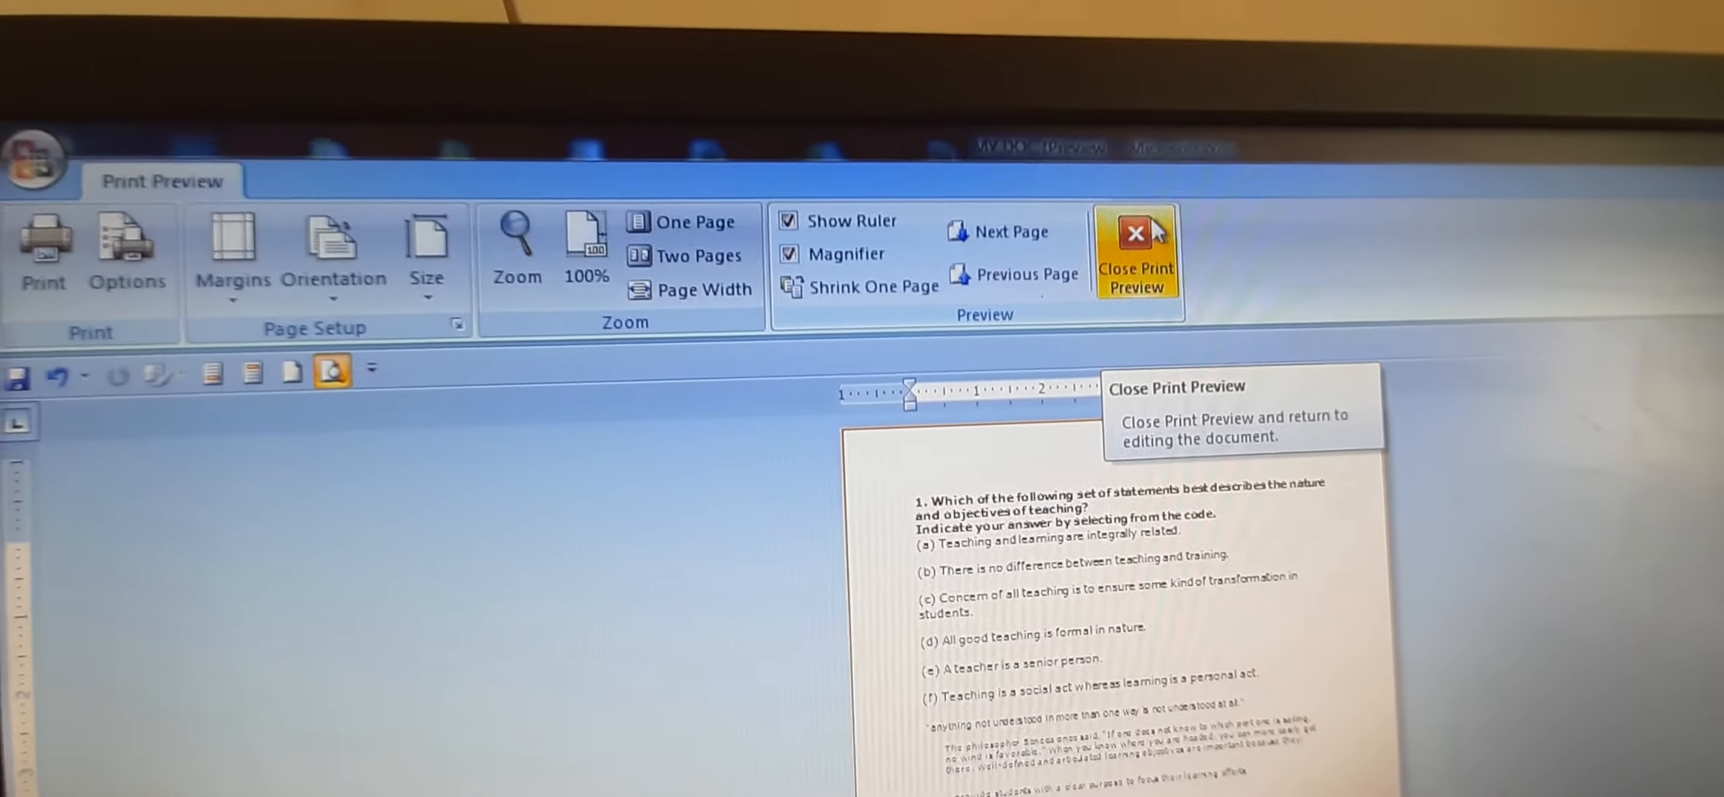
click(1135, 235)
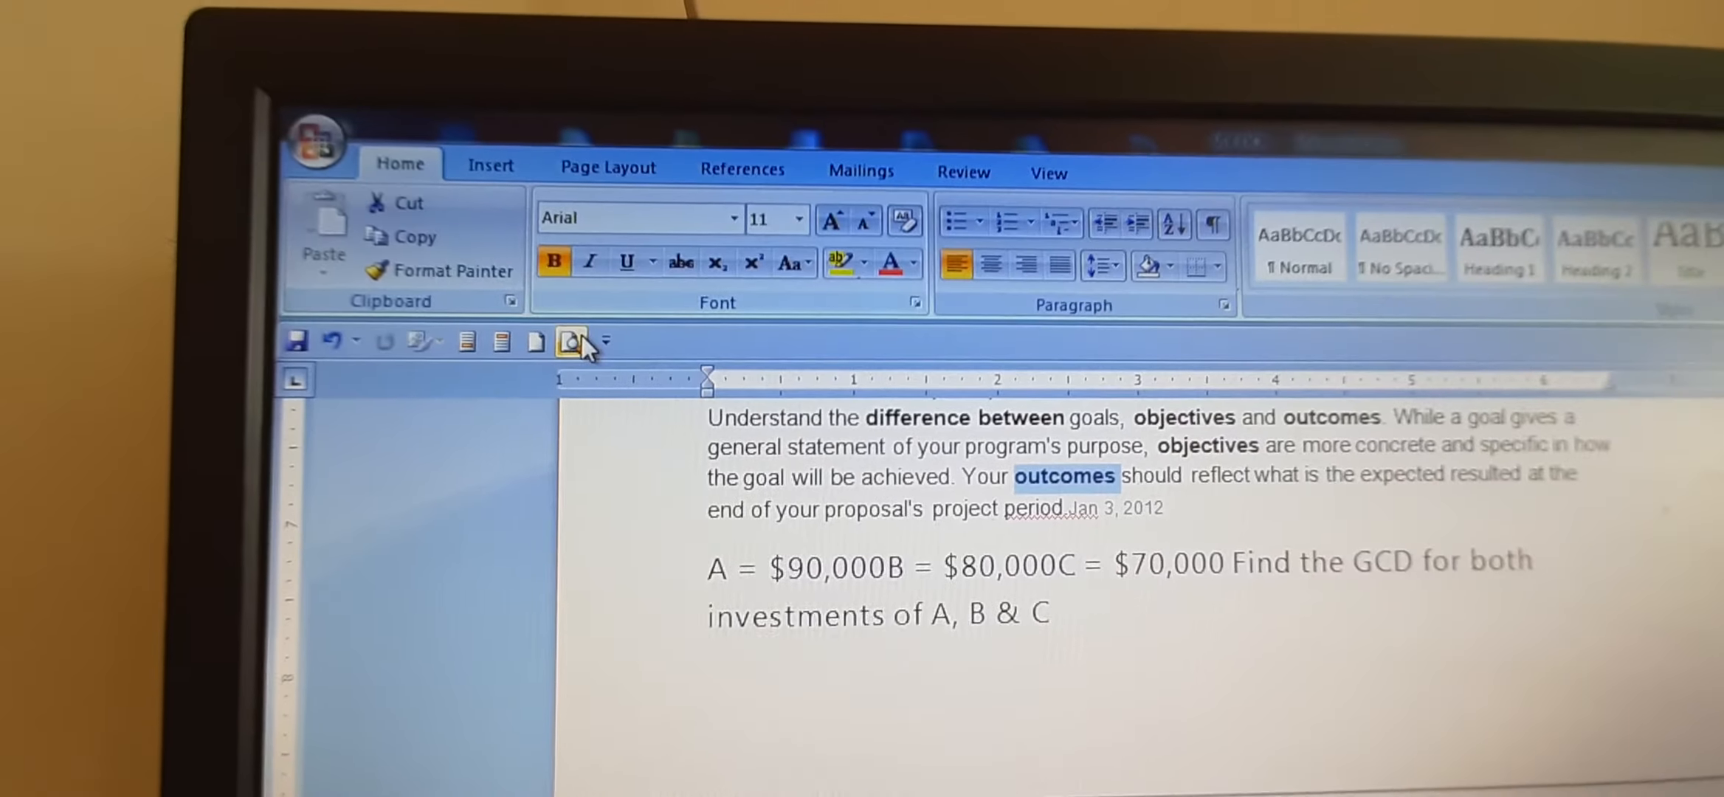
click(570, 340)
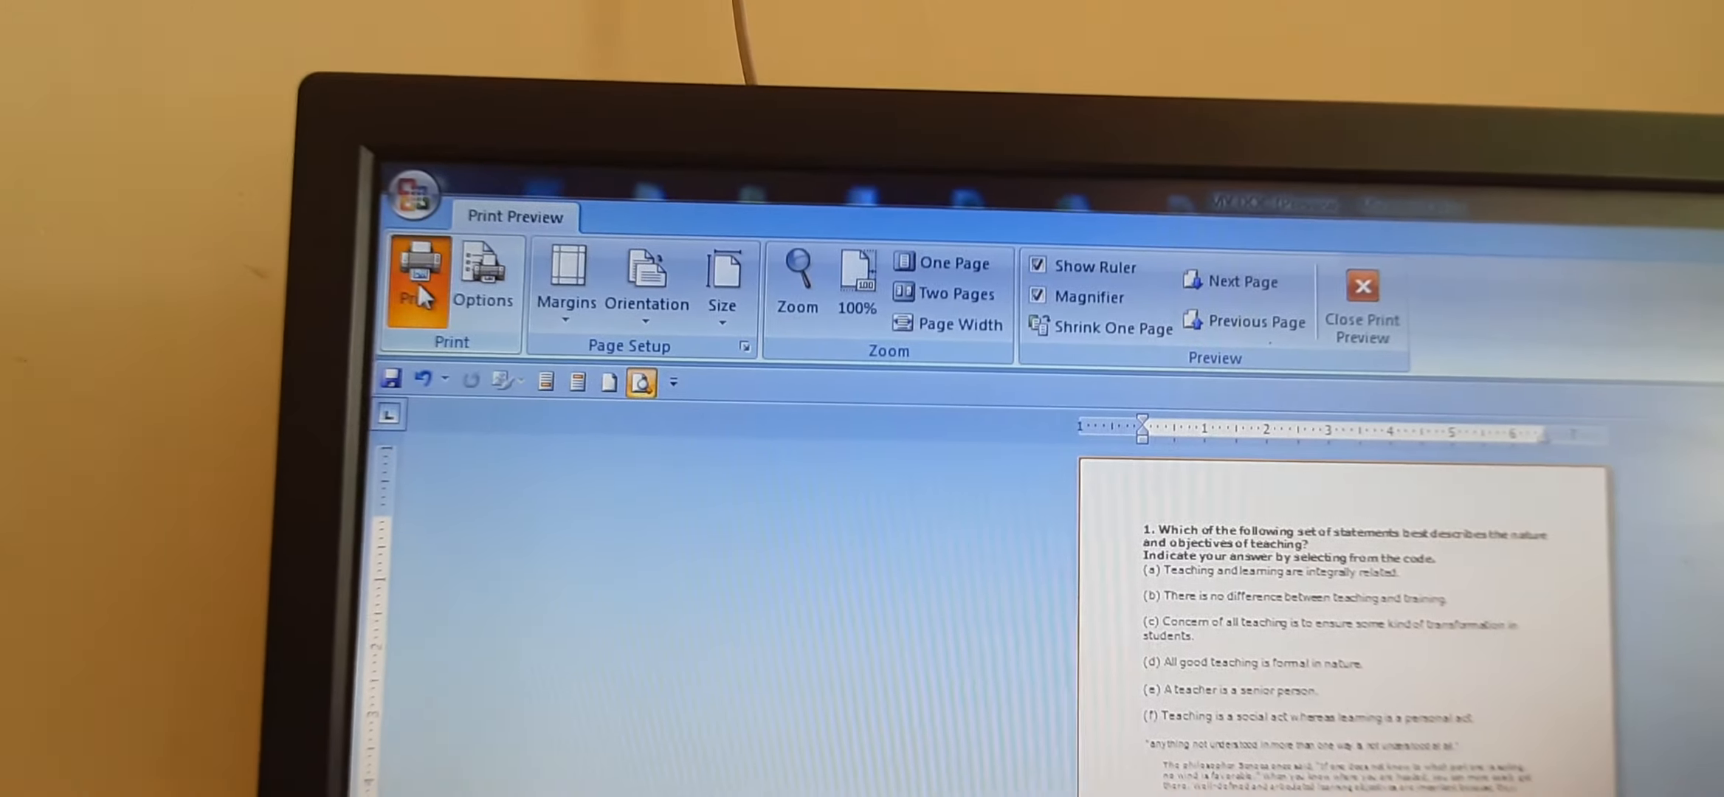
Close Print Preview and return to editing the document
click(418, 270)
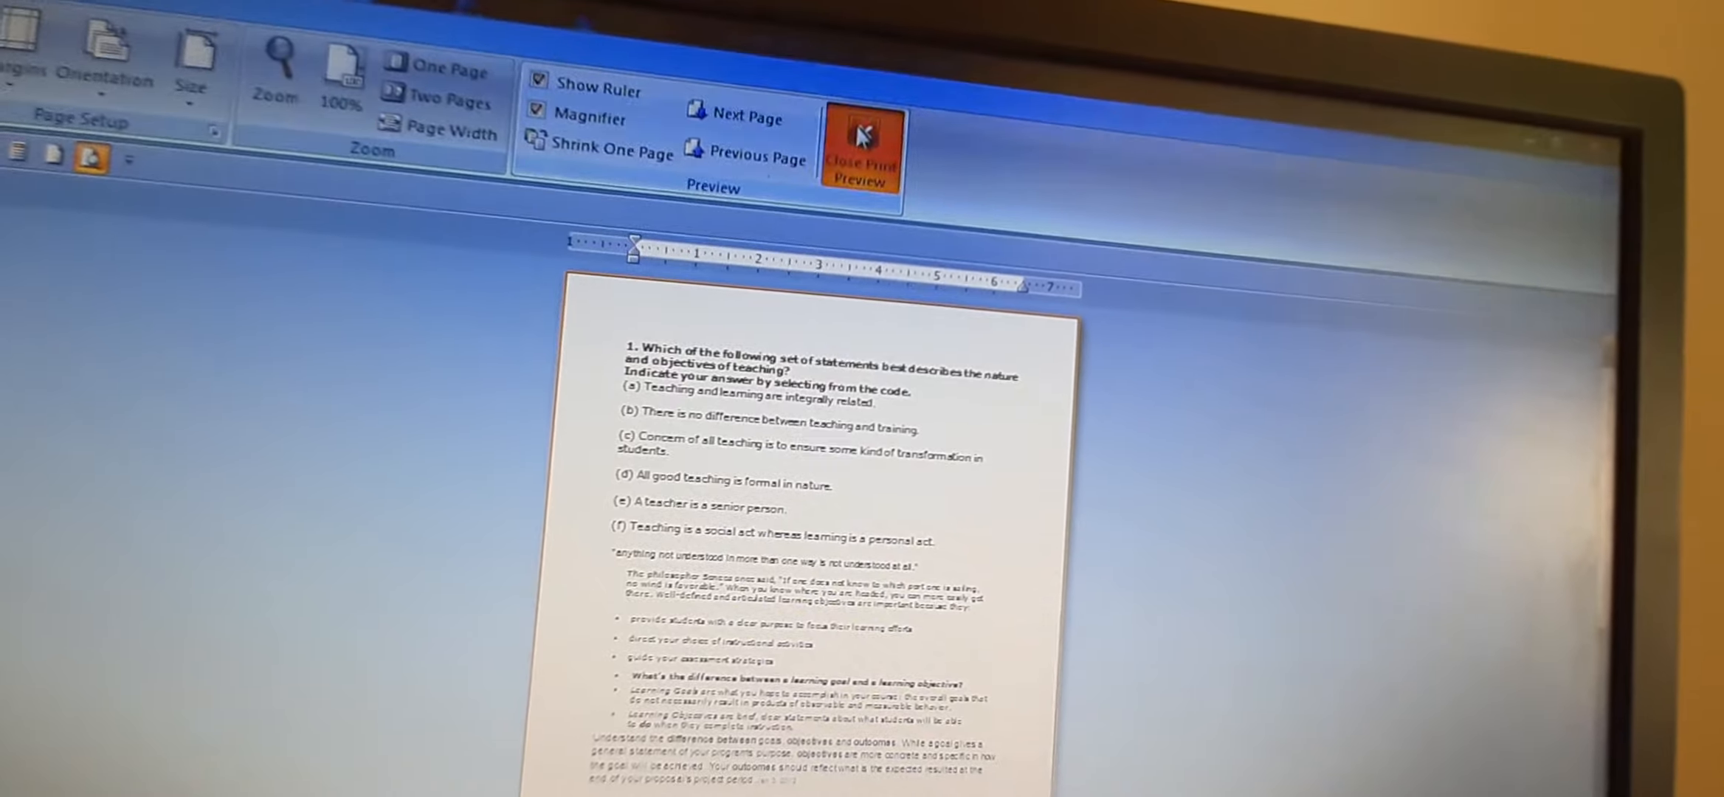
click(862, 145)
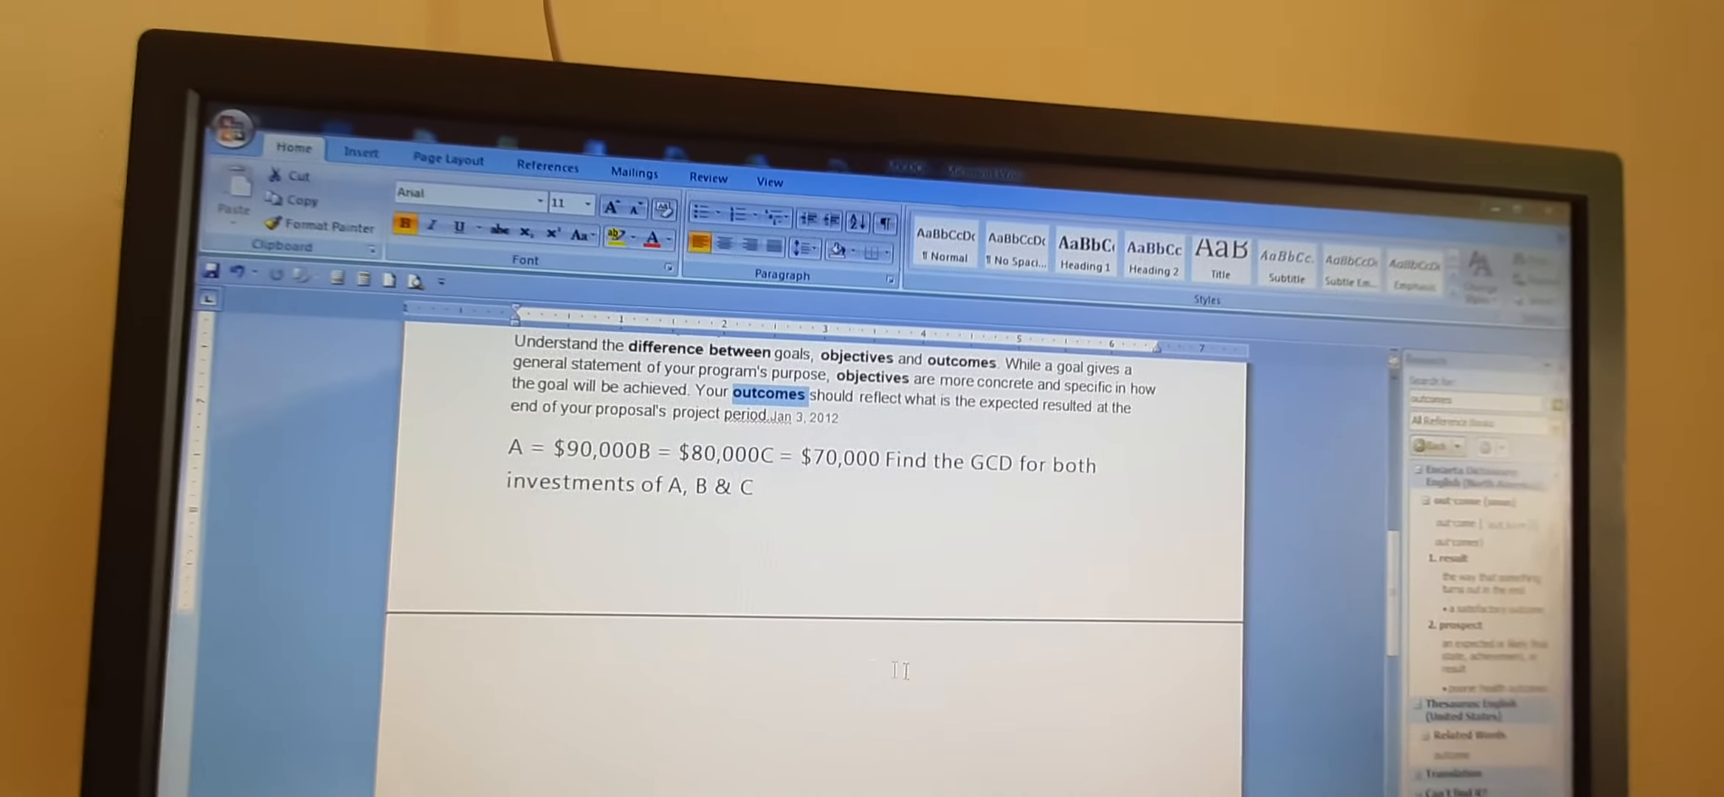